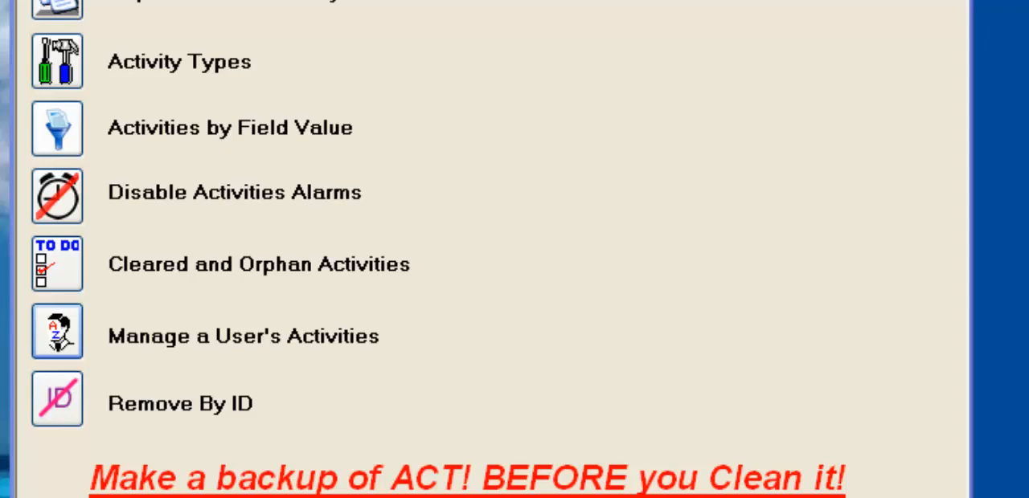
{"action": "mouse_move", "coordinate": [223, 363]}
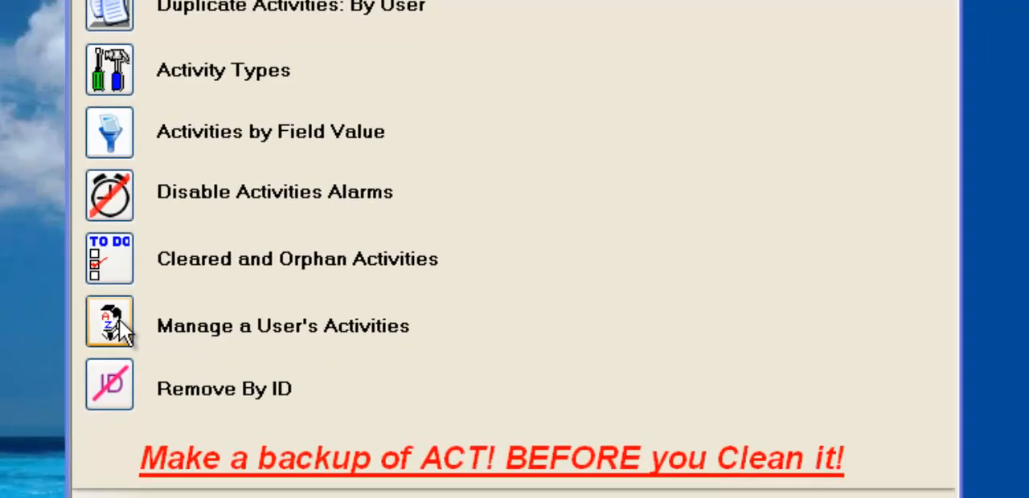
Open the Manage a User's Activities window to view the user list
{"action": "left_click", "coordinate": [110, 322]}
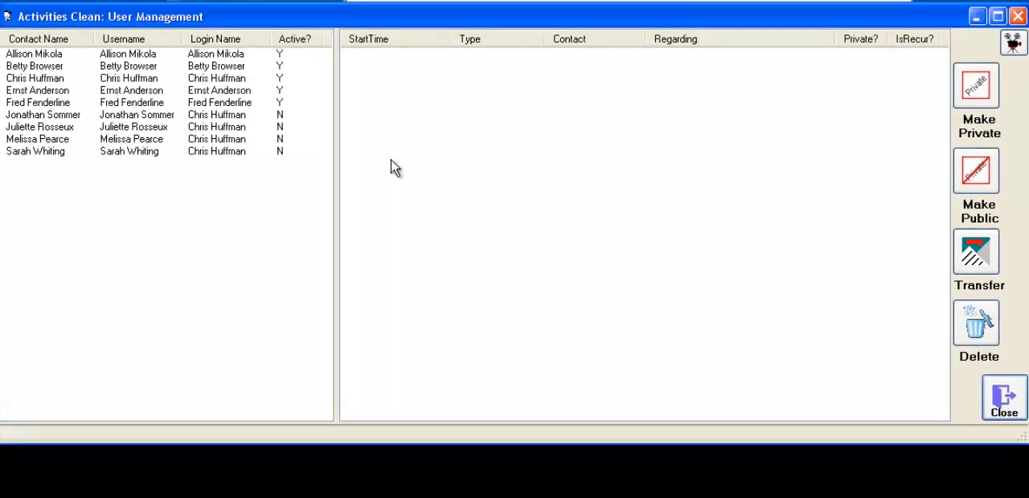
{"action": "mouse_move", "coordinate": [221, 80]}
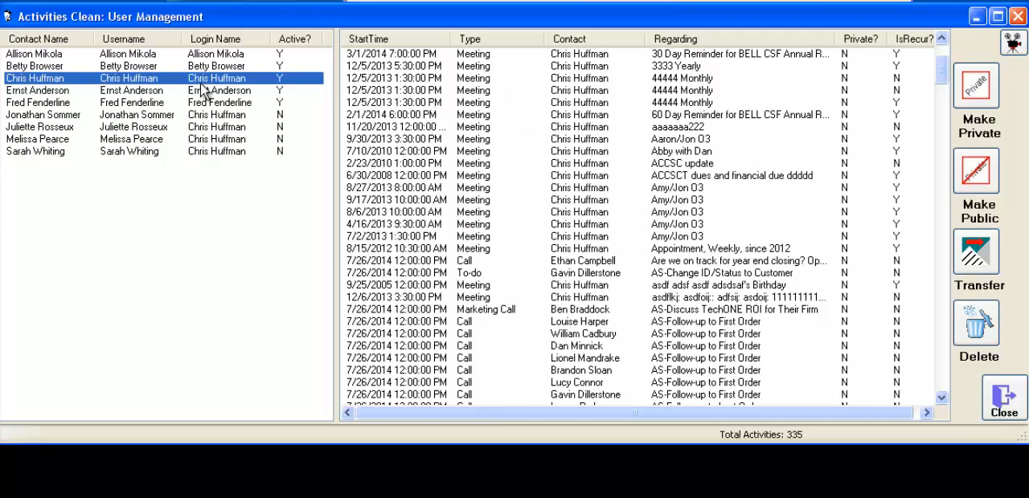
{"action": "mouse_move", "coordinate": [977, 84]}
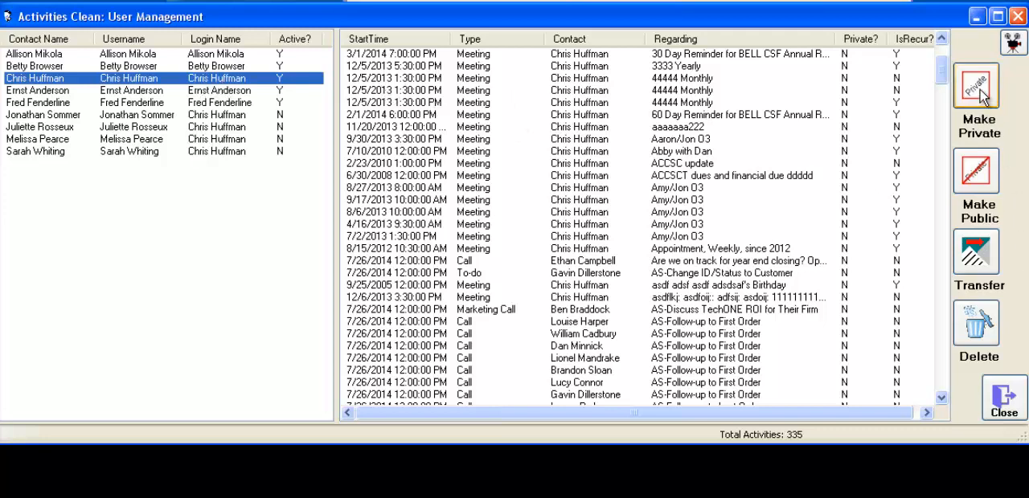
{"action": "mouse_move", "coordinate": [978, 186]}
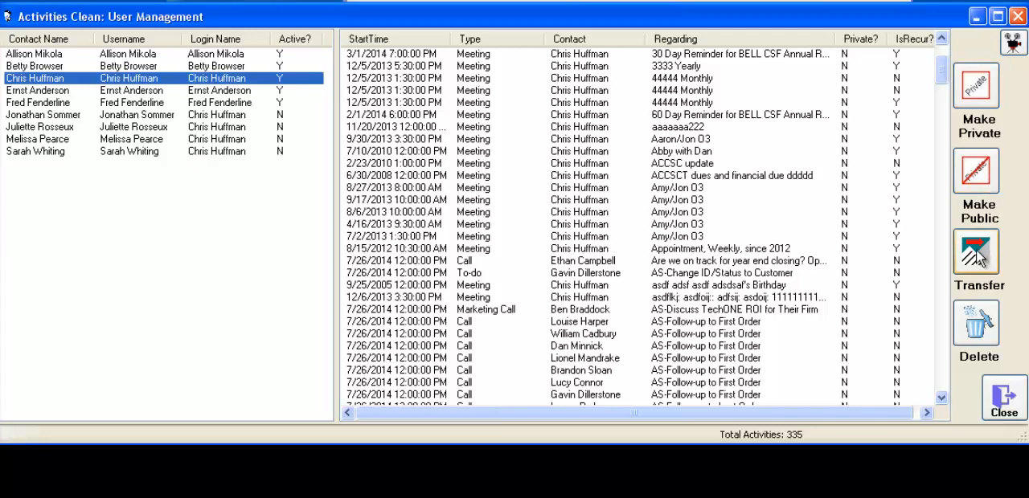
{"action": "mouse_move", "coordinate": [790, 179]}
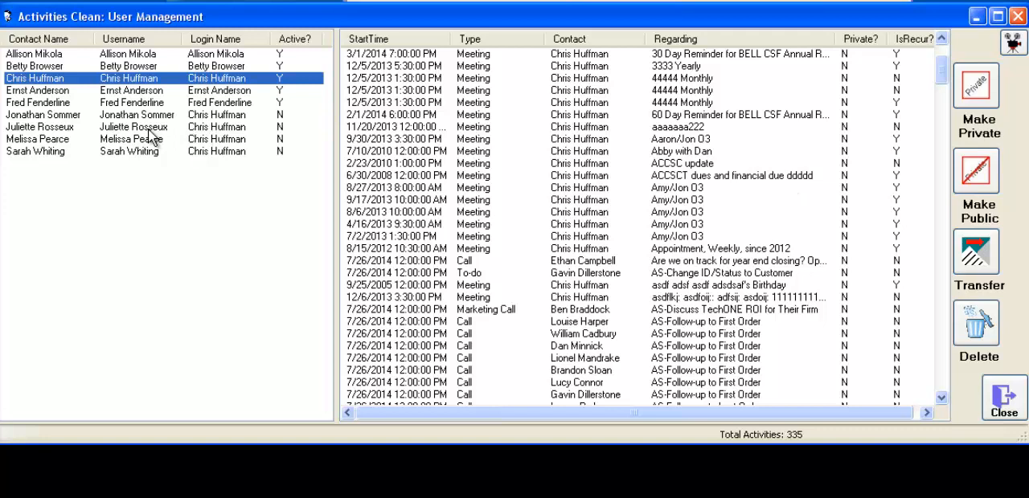
{"action": "mouse_move", "coordinate": [144, 105]}
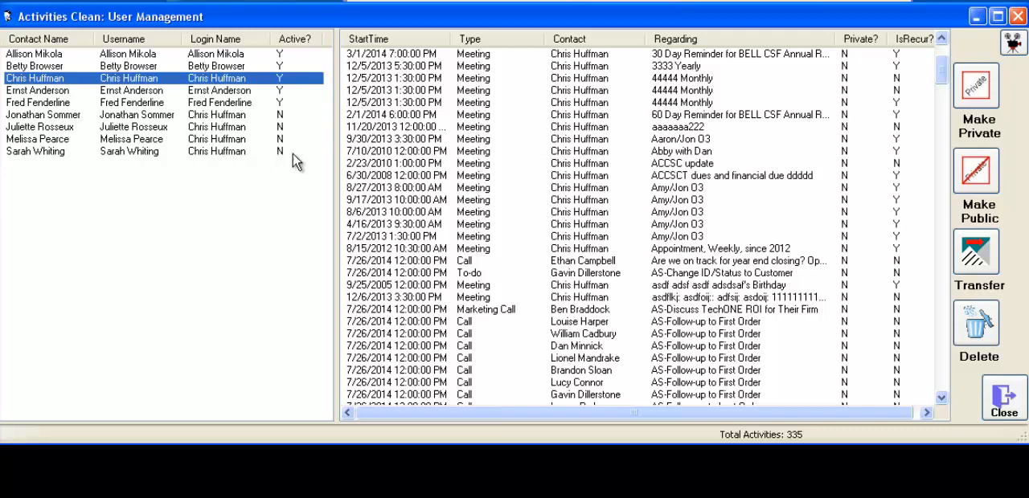
{"action": "mouse_move", "coordinate": [629, 120]}
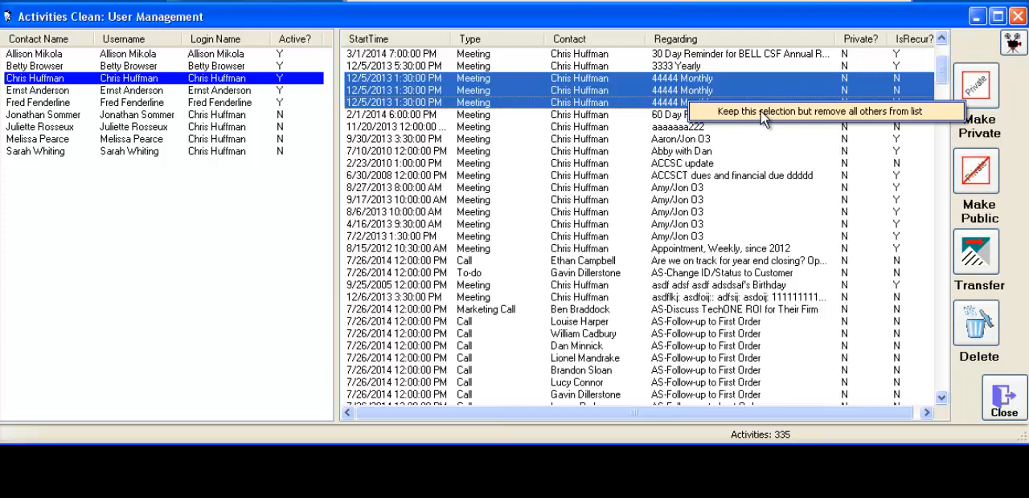
{"action": "mouse_move", "coordinate": [724, 112]}
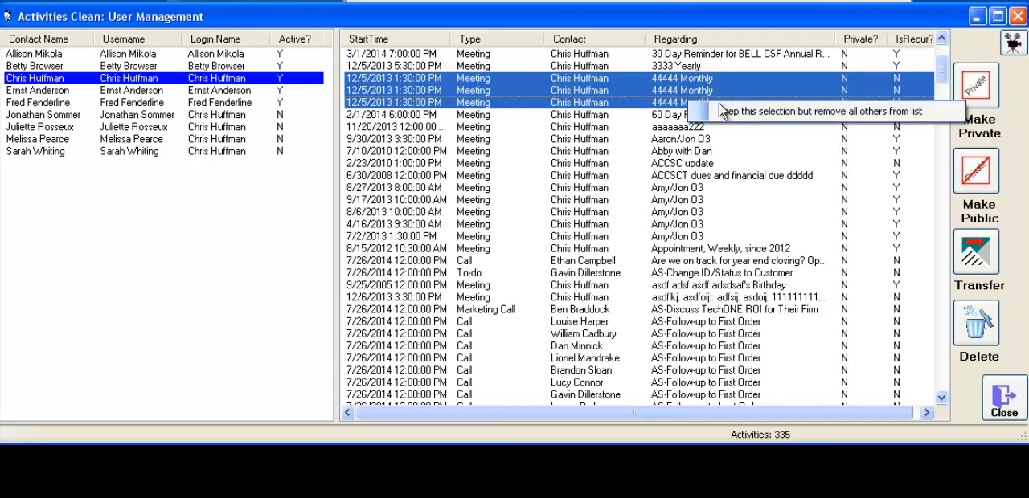
Keep only the three 44444 Monthly meetings listed and start a transfer
{"action": "left_click", "coordinate": [818, 111]}
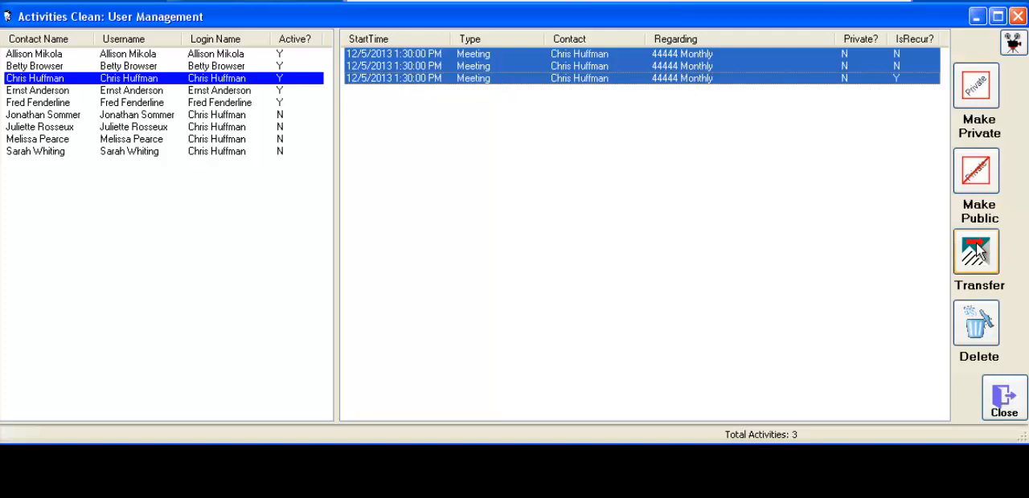
{"action": "left_click", "coordinate": [976, 251]}
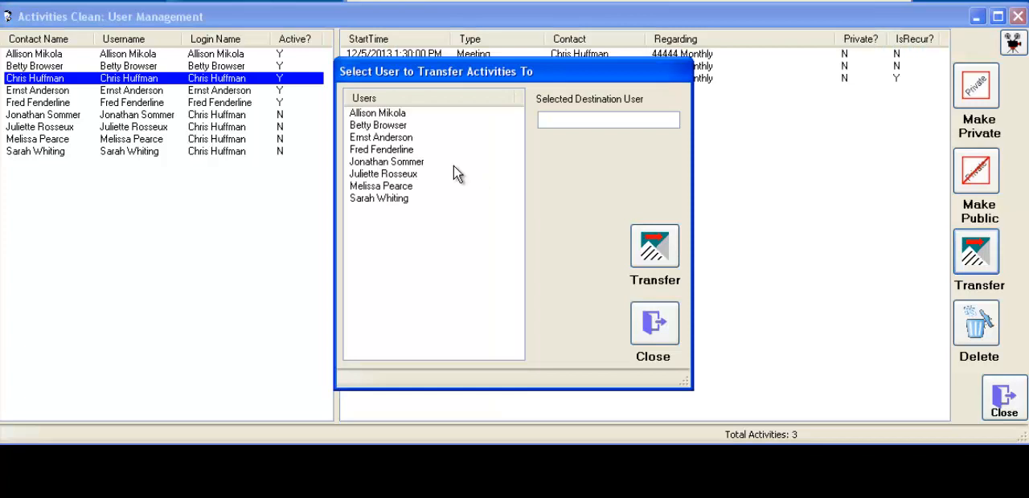
{"action": "left_click", "coordinate": [379, 197]}
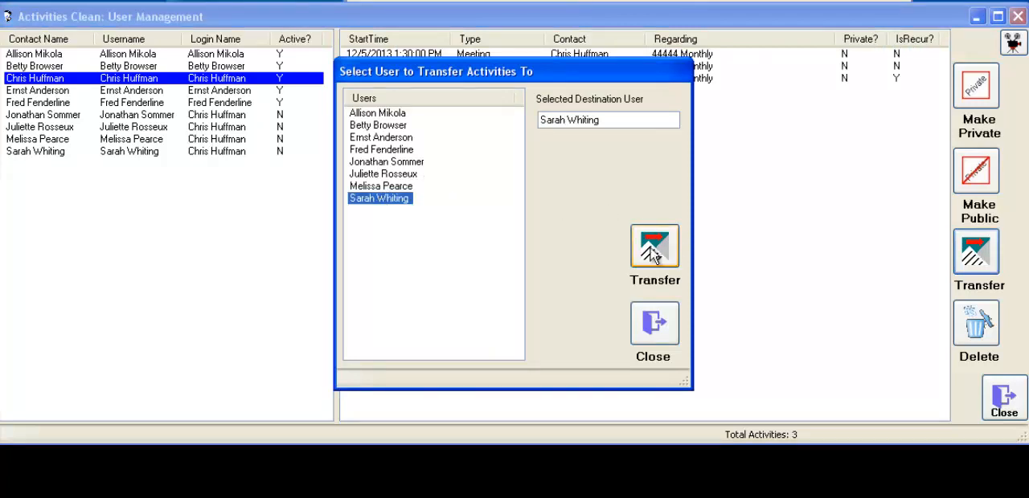
{"action": "left_click", "coordinate": [654, 247]}
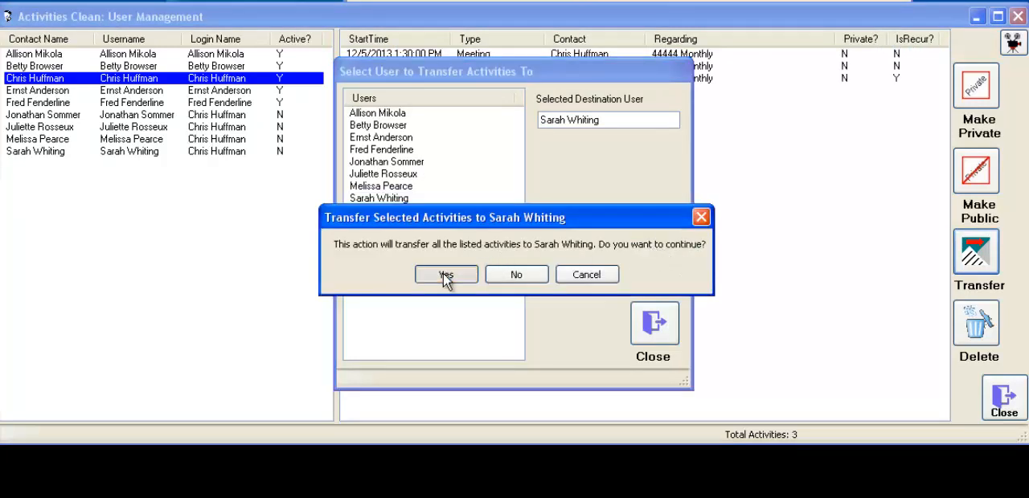
{"action": "left_click", "coordinate": [445, 274]}
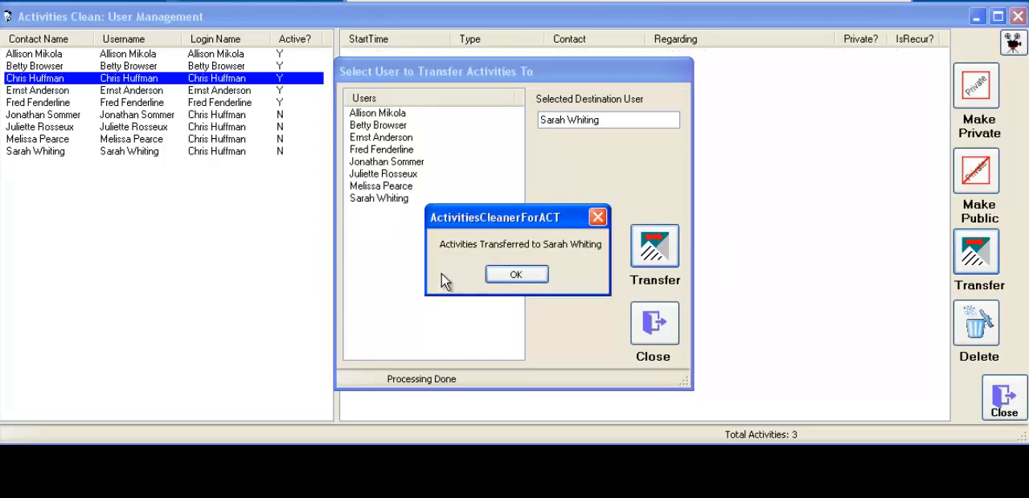
{"action": "left_click", "coordinate": [516, 274]}
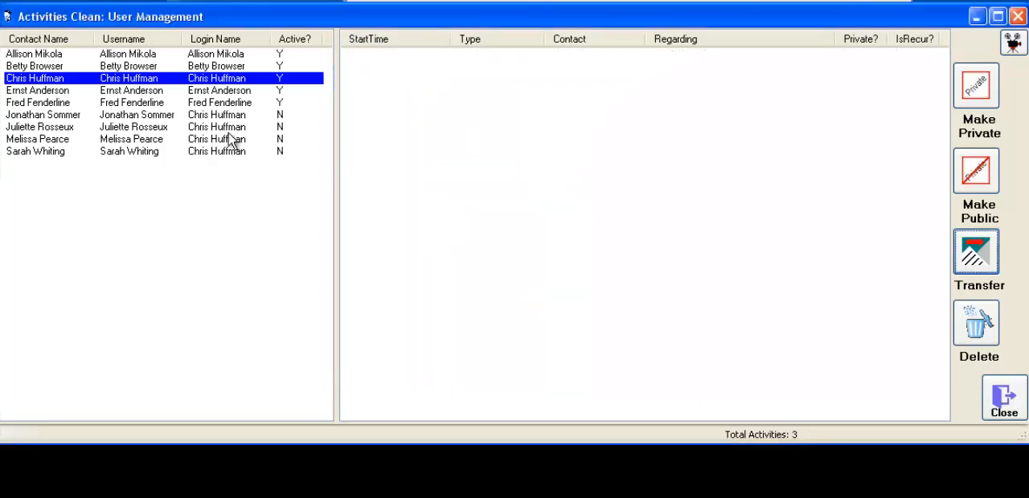
{"action": "left_click", "coordinate": [128, 151]}
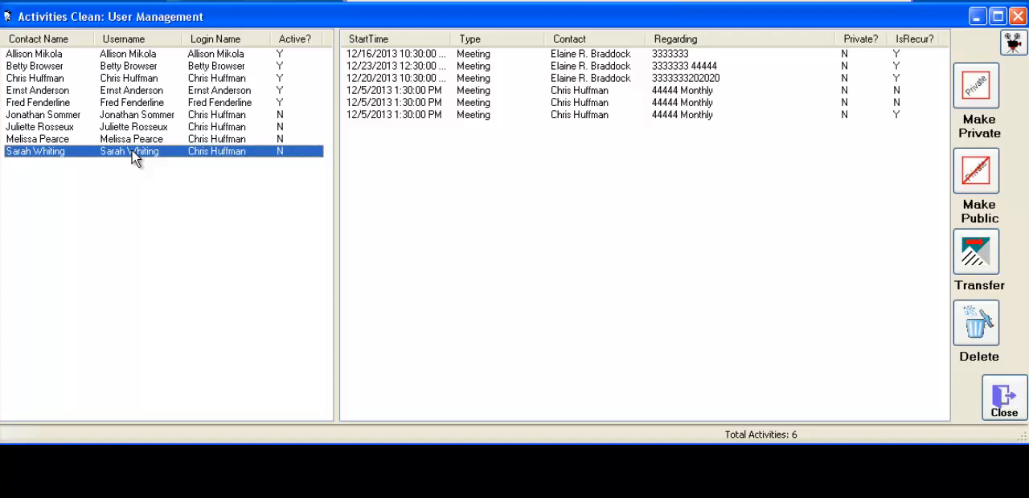
{"action": "mouse_move", "coordinate": [976, 323]}
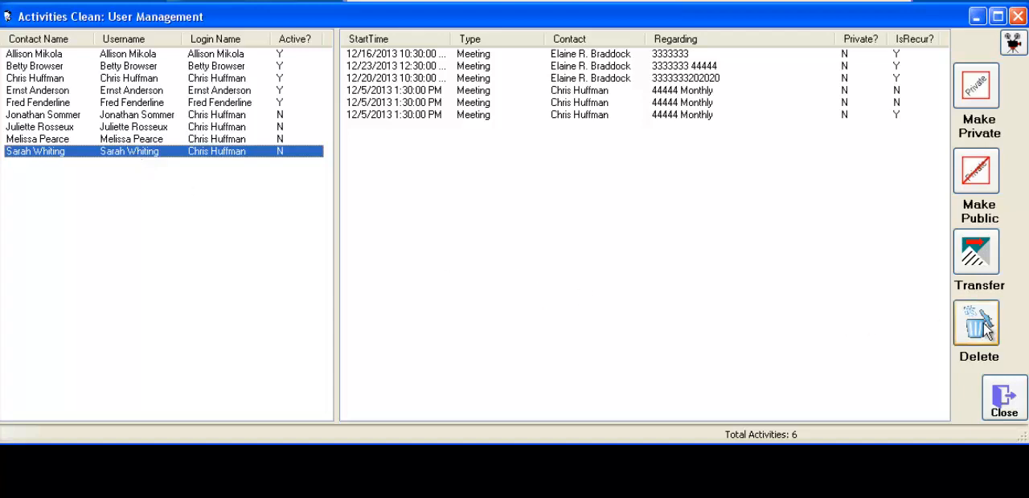
{"action": "mouse_move", "coordinate": [726, 168]}
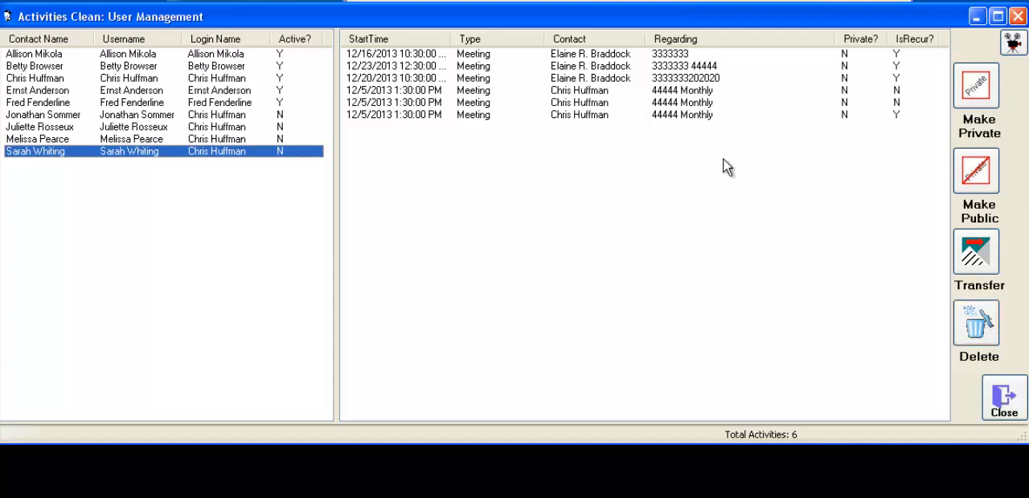